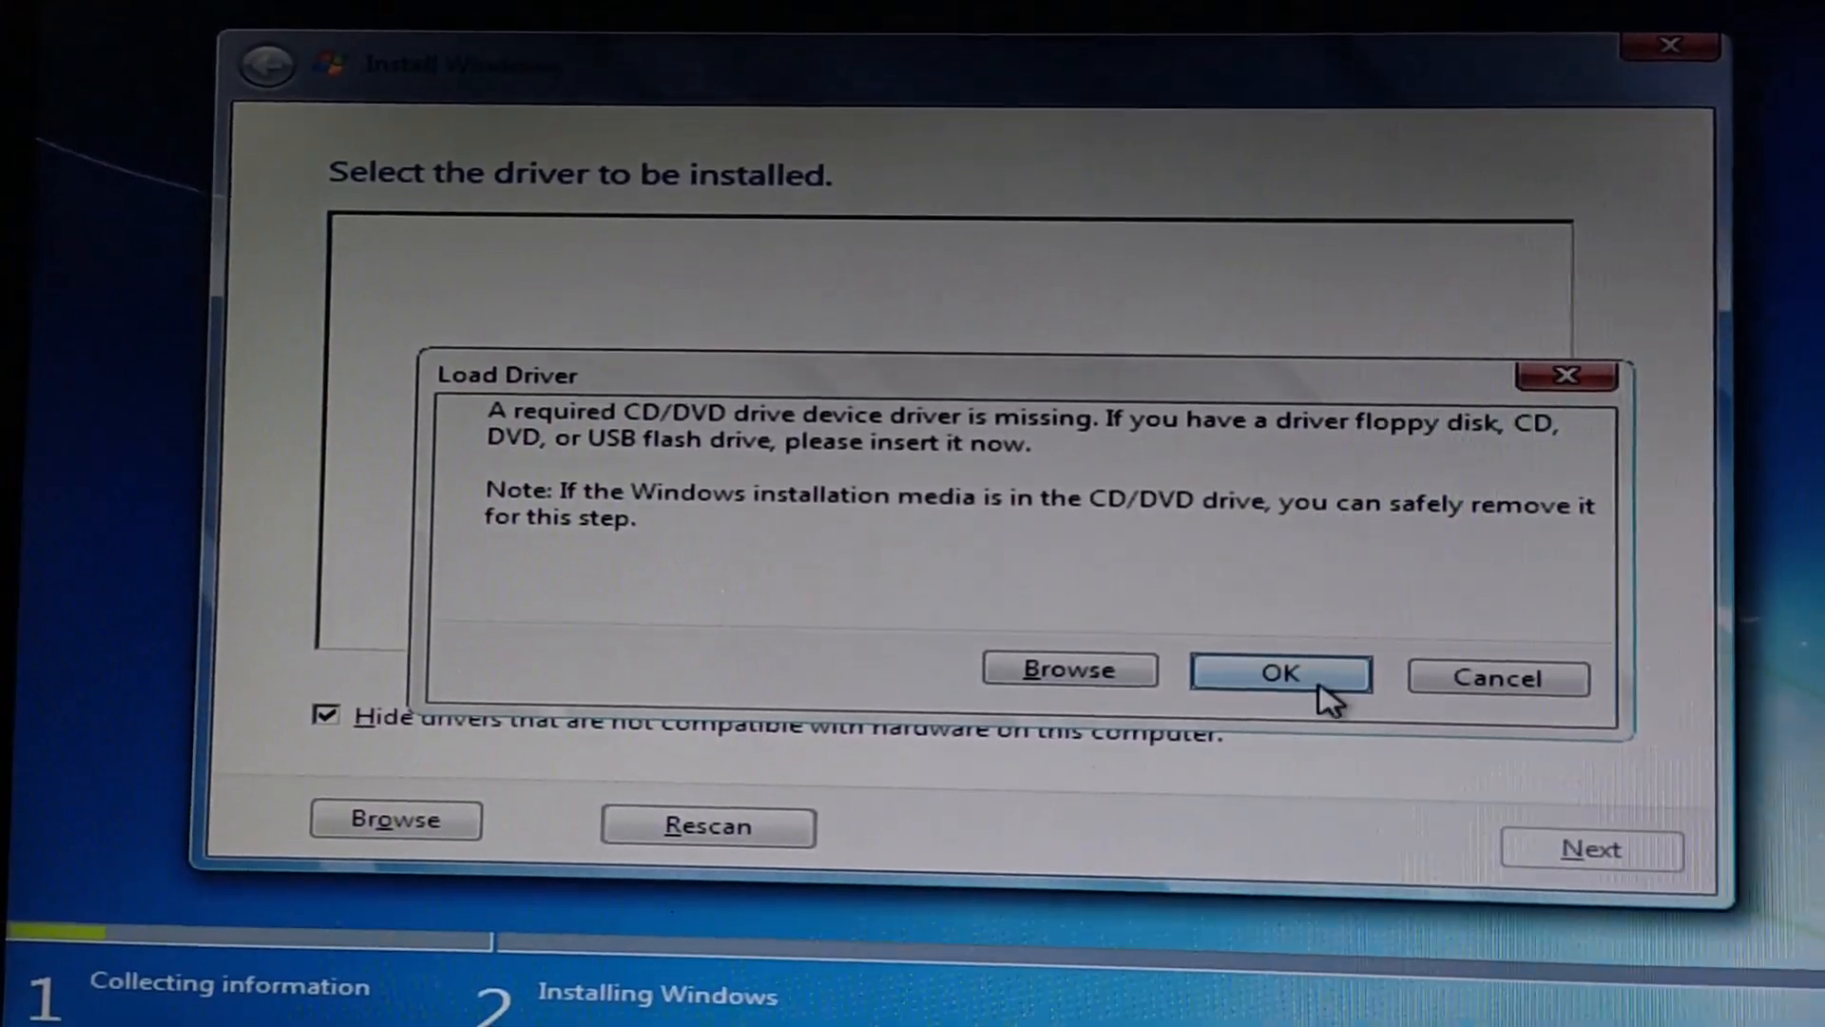
Step: Dismiss the Load Driver warning about the missing CD/DVD drive driver with OK
left_click(1279, 675)
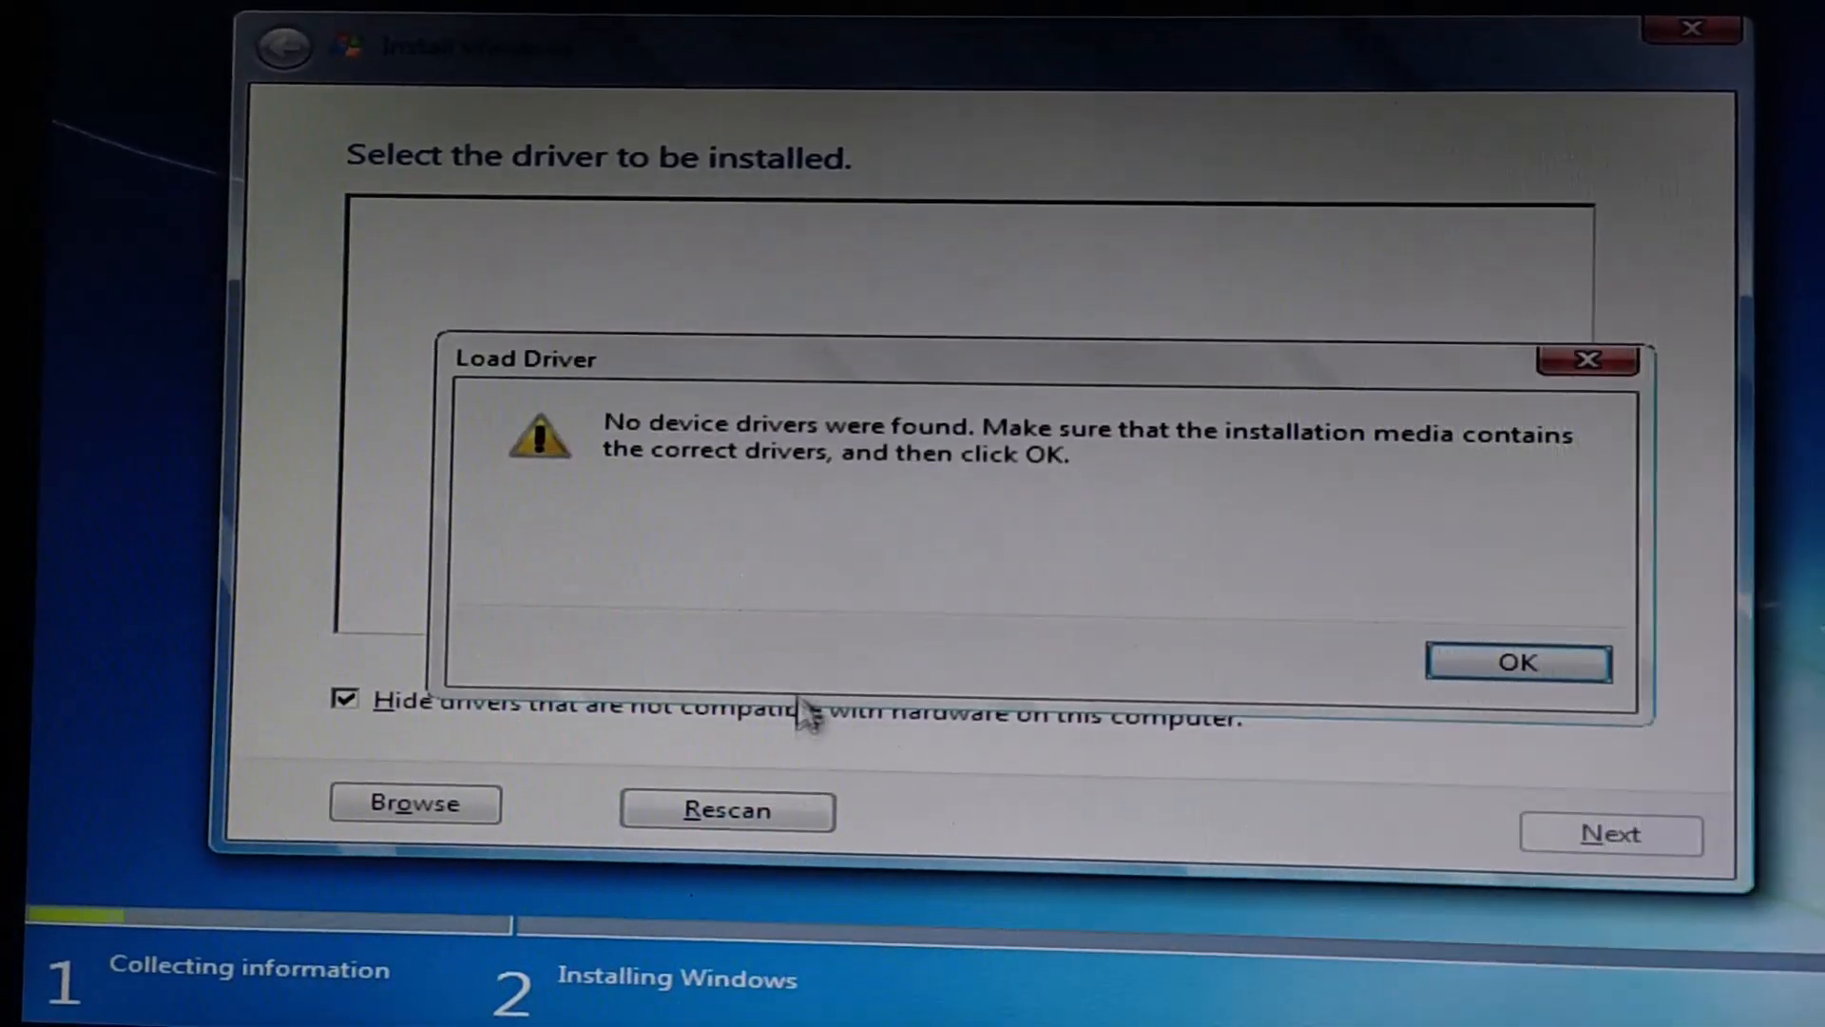
left_click(1516, 662)
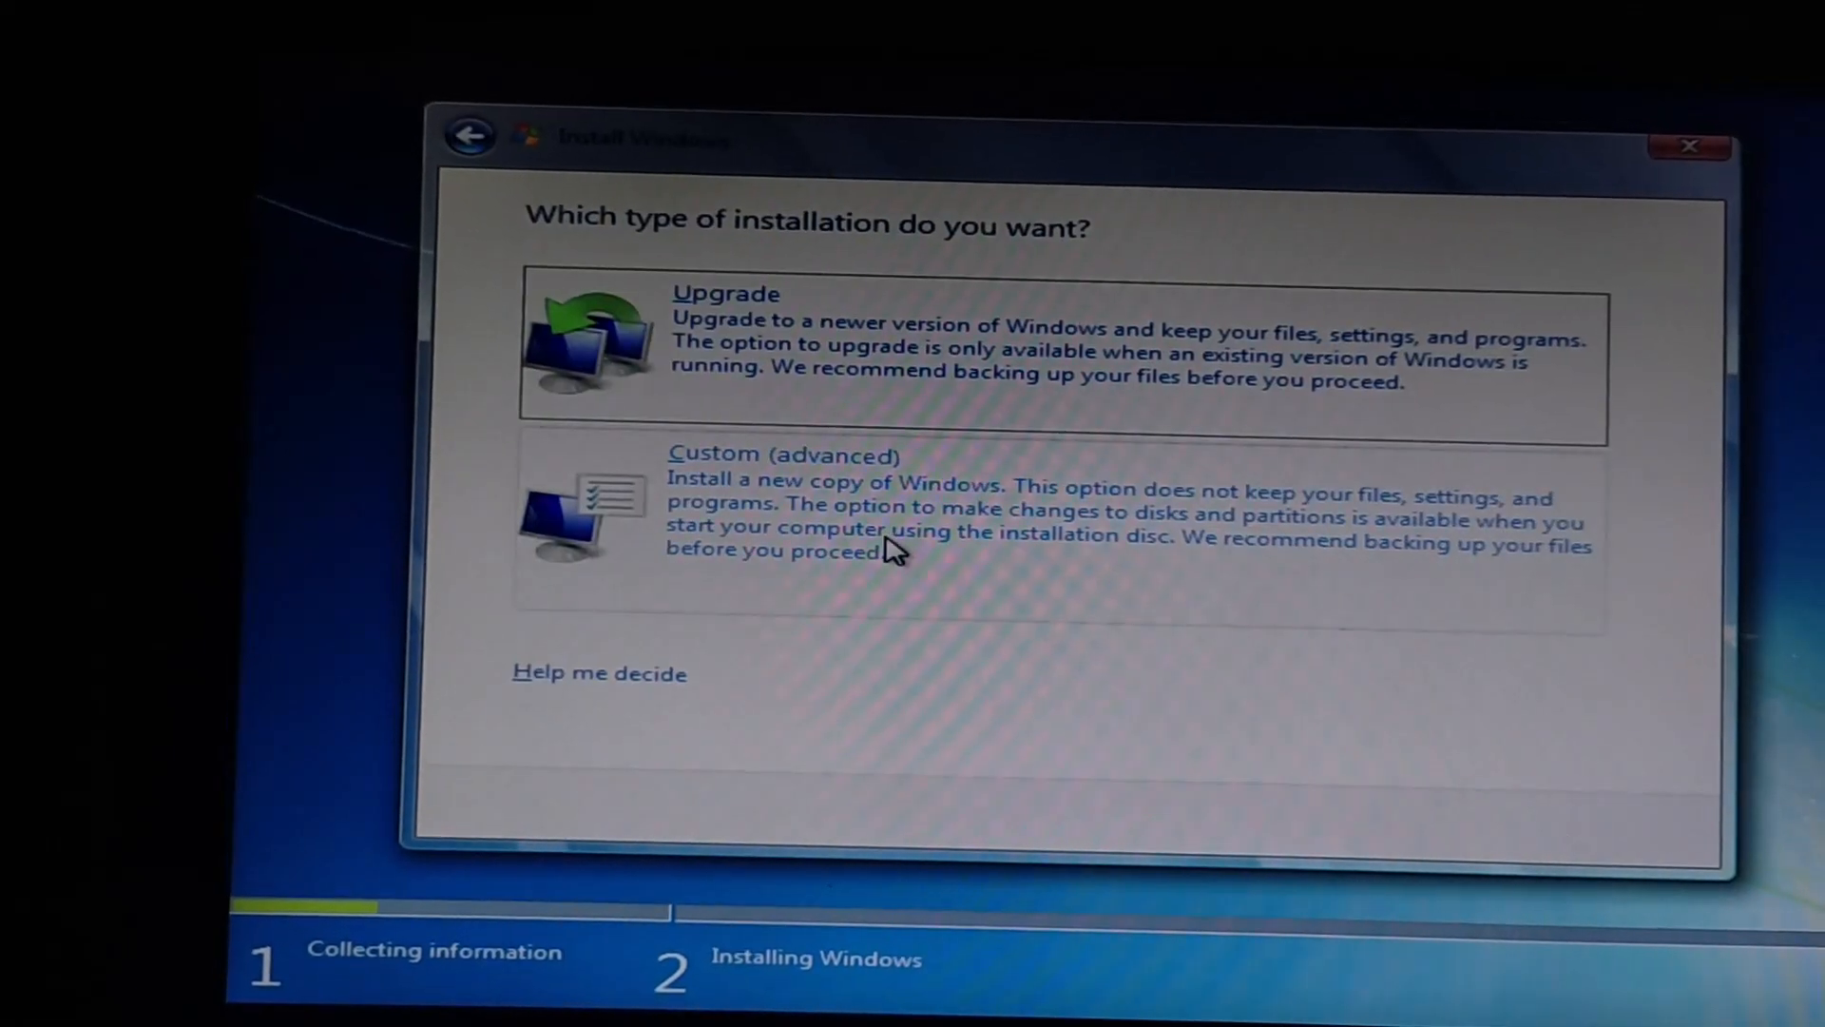
Step: Select Custom (advanced) to install a new copy of Windows instead of upgrading
left_click(782, 454)
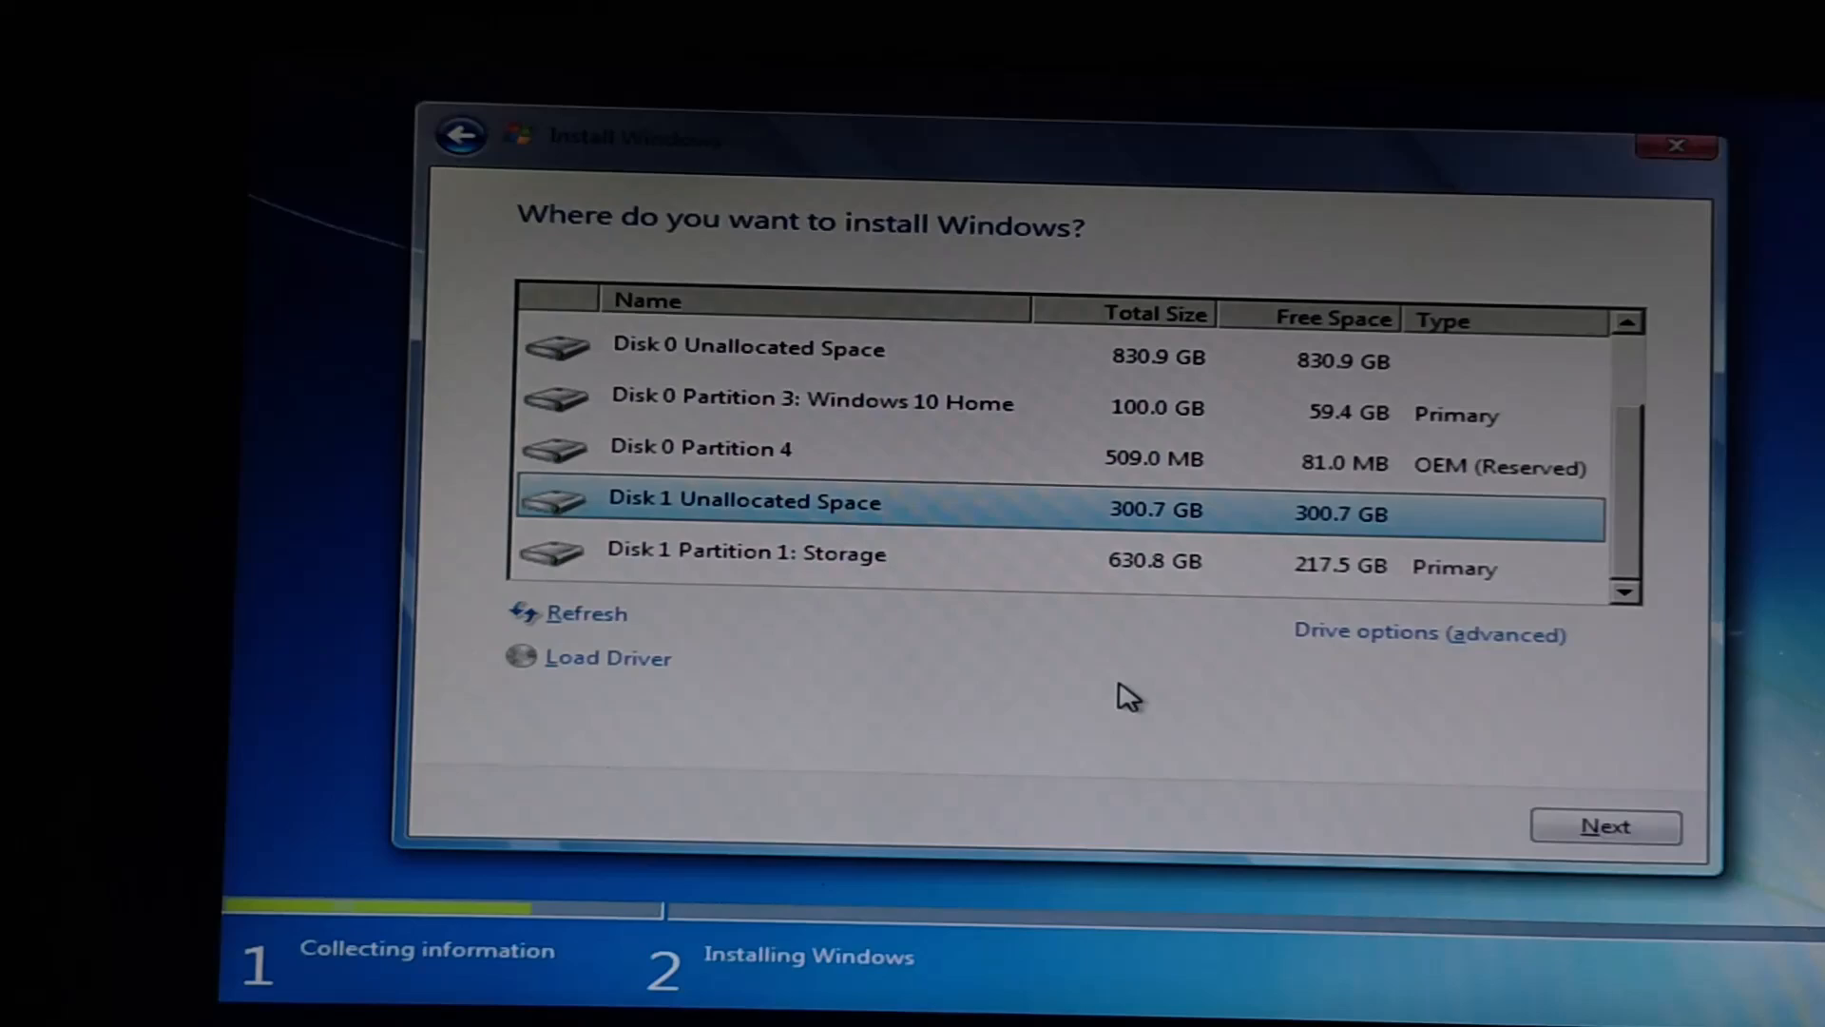
Step: Select Disk 1 Unallocated Space as the install target, triggering error 0x80300024
left_click(1605, 825)
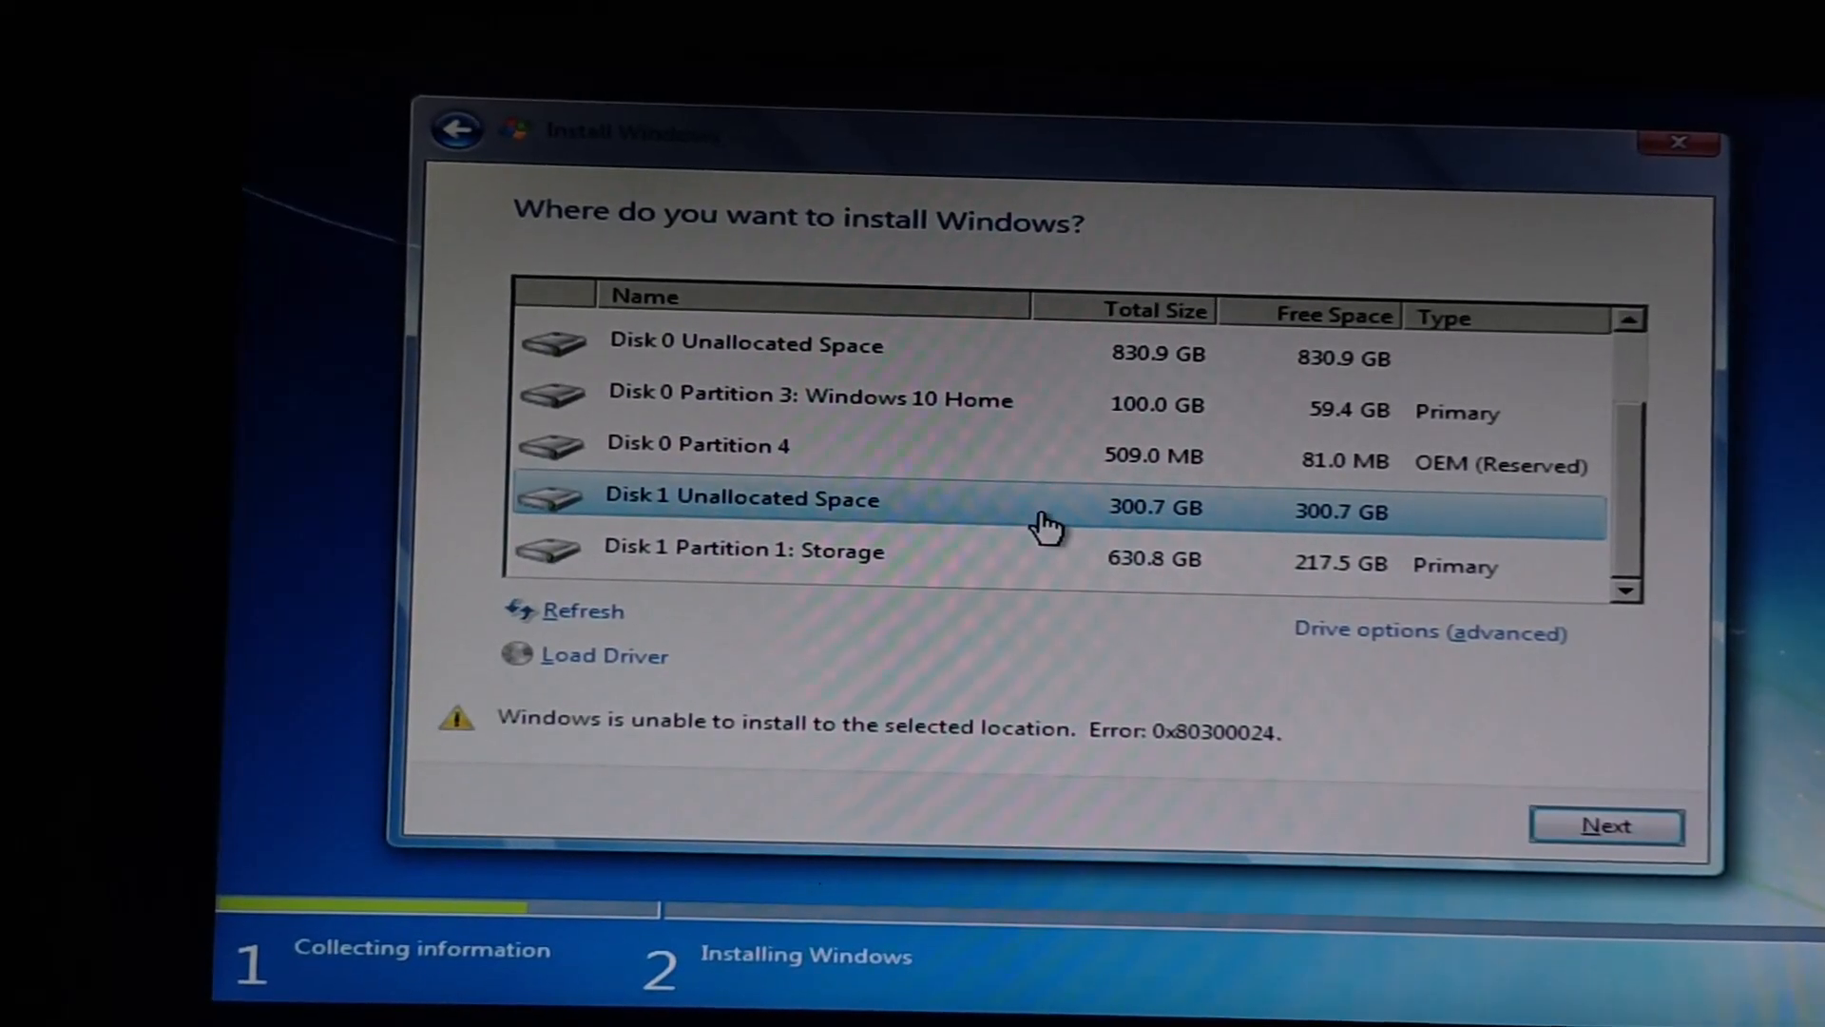